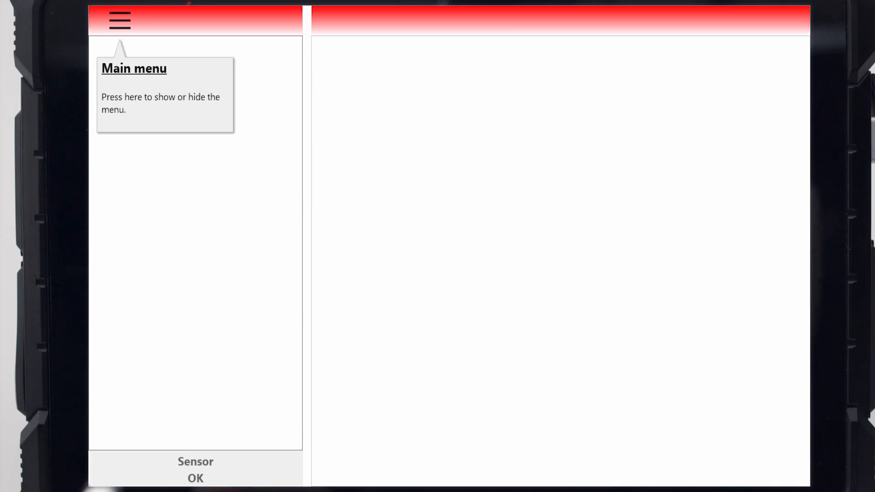
Create New project1 and open Point1's Parameter screen, dismissing the Information popup
left_click(117, 22)
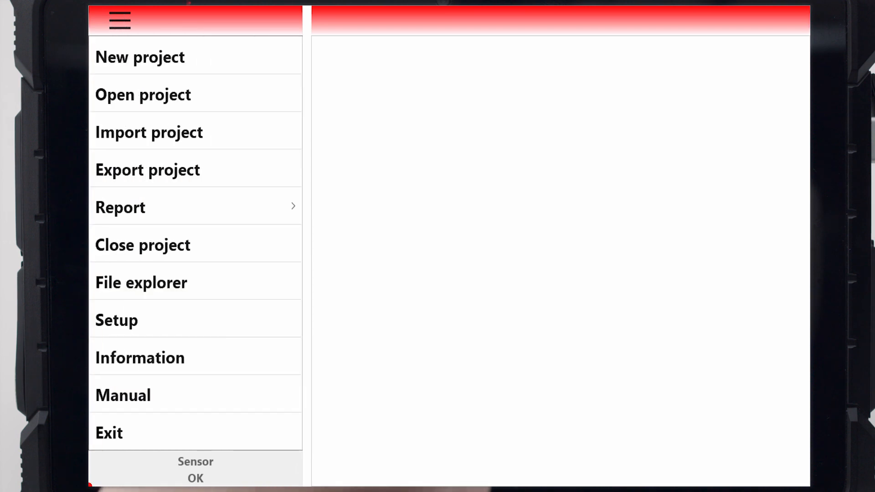
left_click(139, 56)
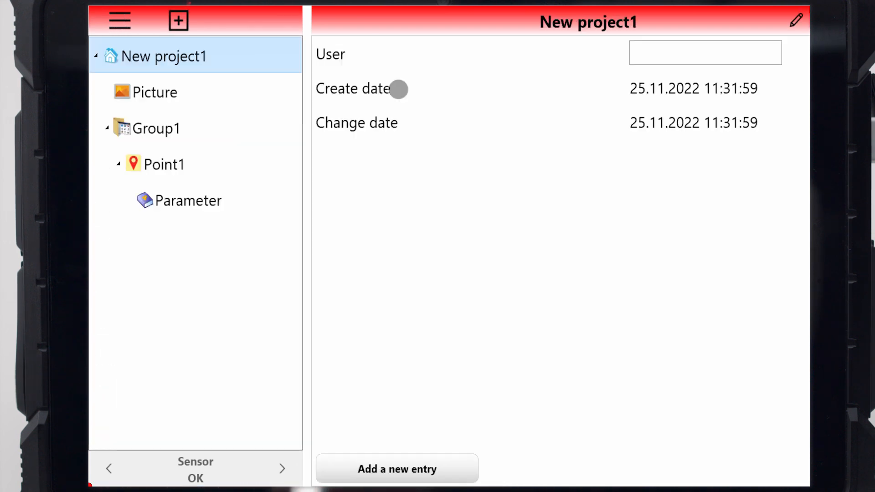
left_click(142, 92)
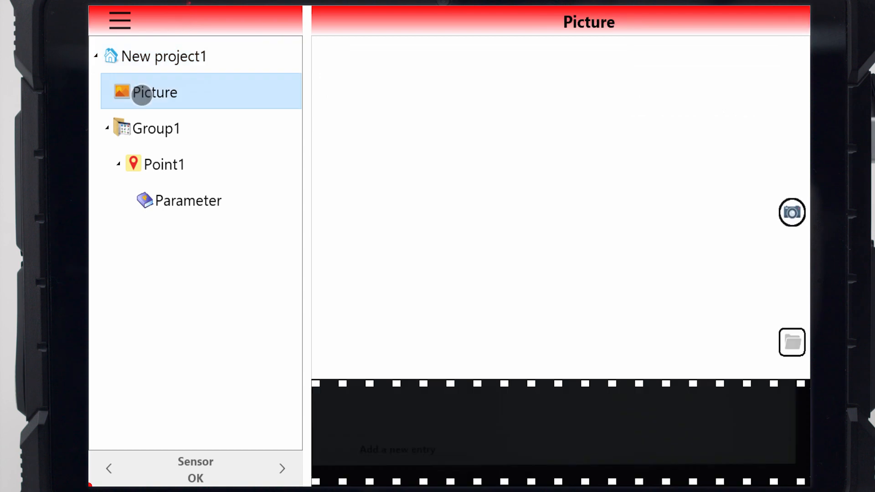
left_click(157, 128)
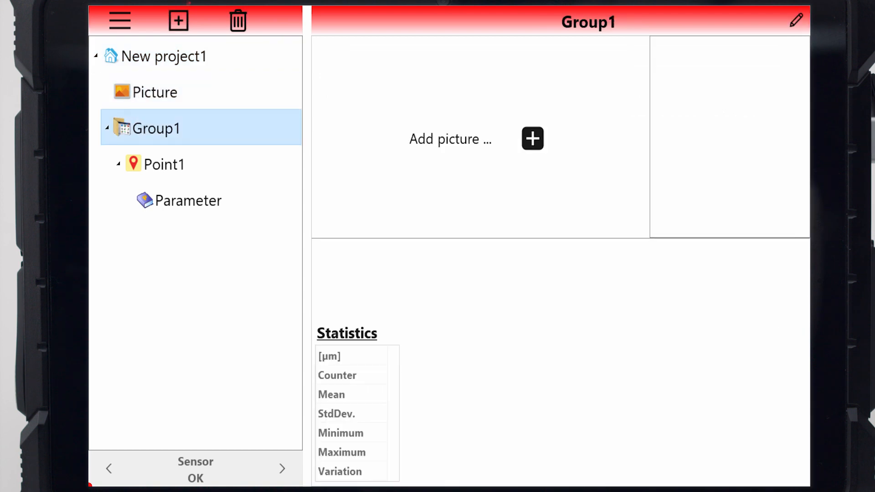
left_click(188, 200)
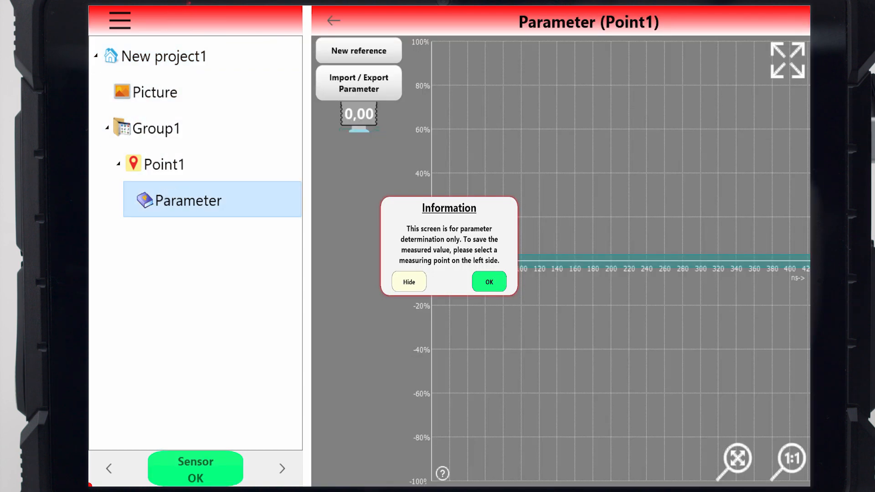
left_click(489, 281)
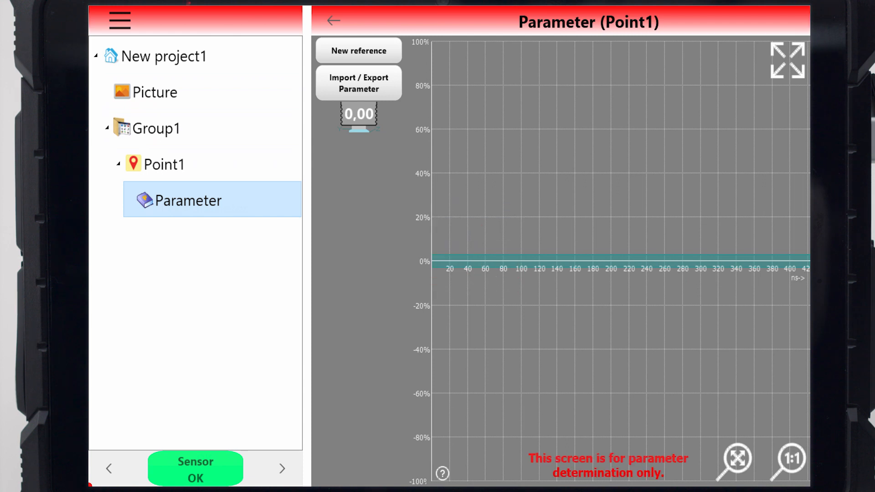
Add Point2, Point3 and Point4 to Group1, then rename the project to New
left_click(155, 128)
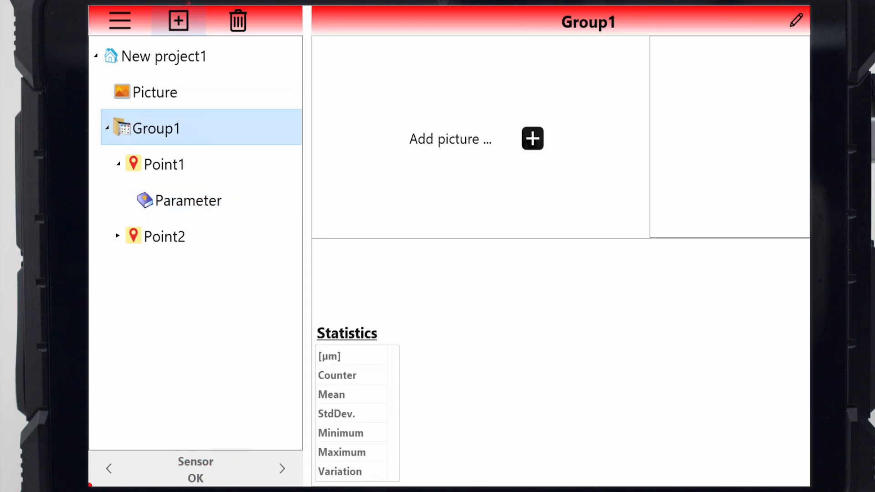
left_click(177, 21)
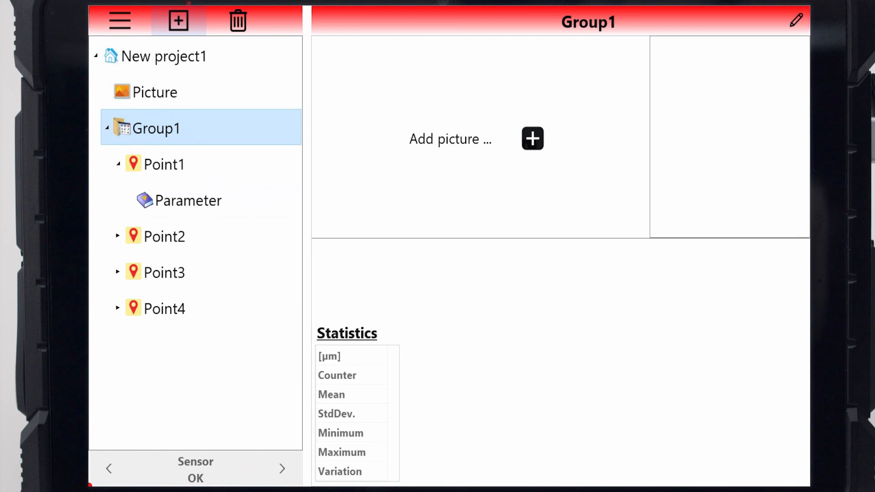
left_click(163, 56)
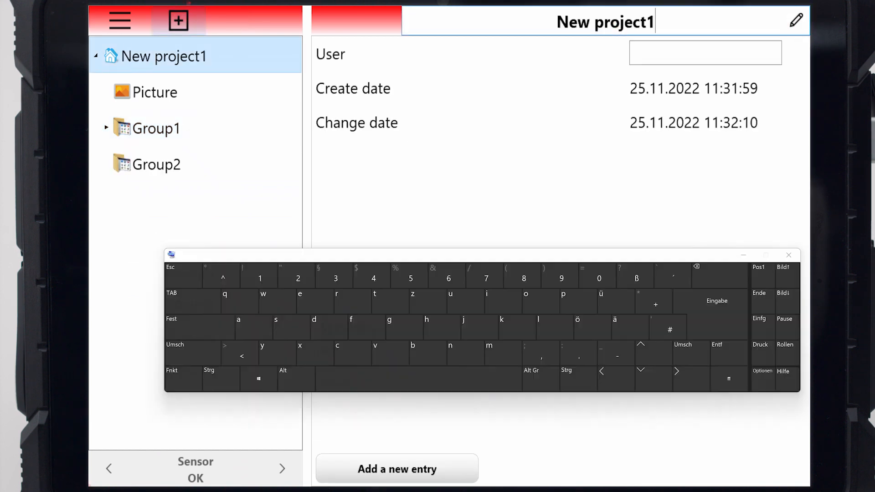
key("Backspace")
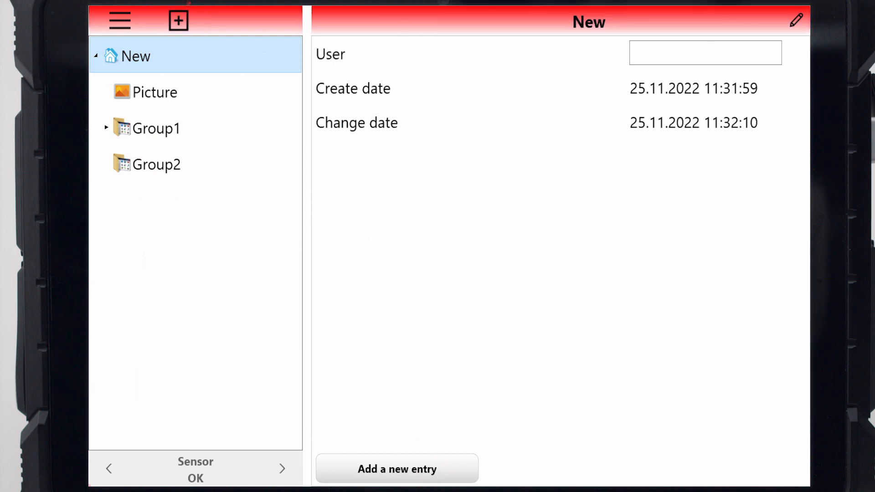
left_click(155, 92)
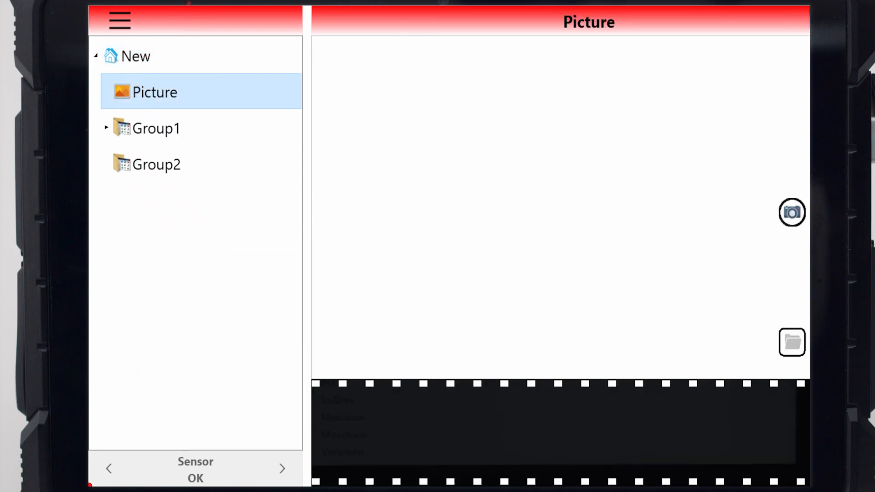
Show Point1's Quintsonic-Parameter panel beside its 109.5 µm two-layer signal
left_click(792, 342)
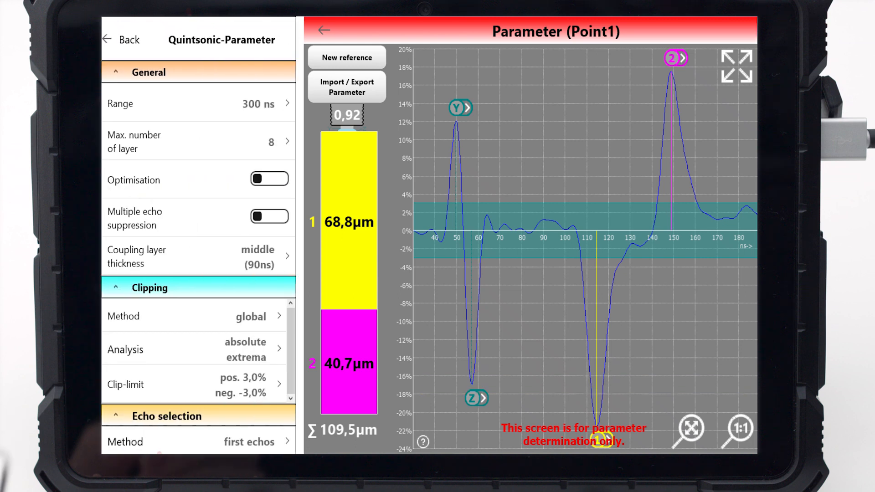
Confirm the measuring range stays at 300 ns, with maximum layers at 2
left_click(198, 104)
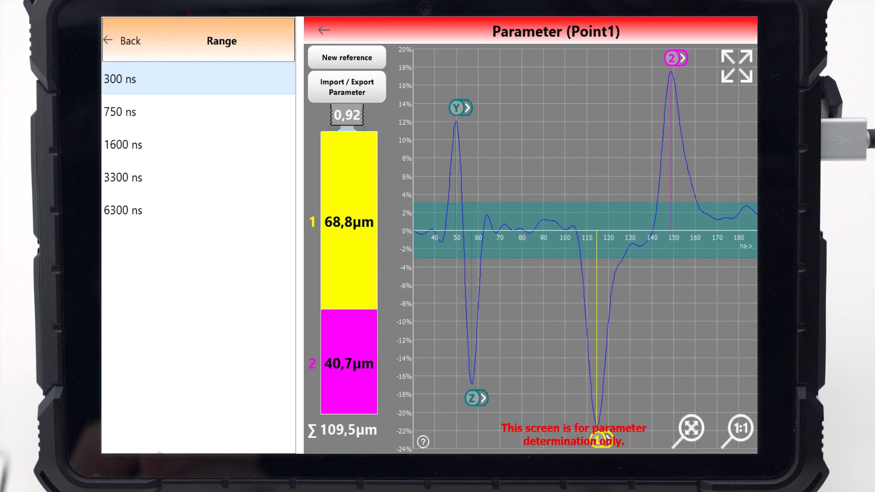
left_click(128, 41)
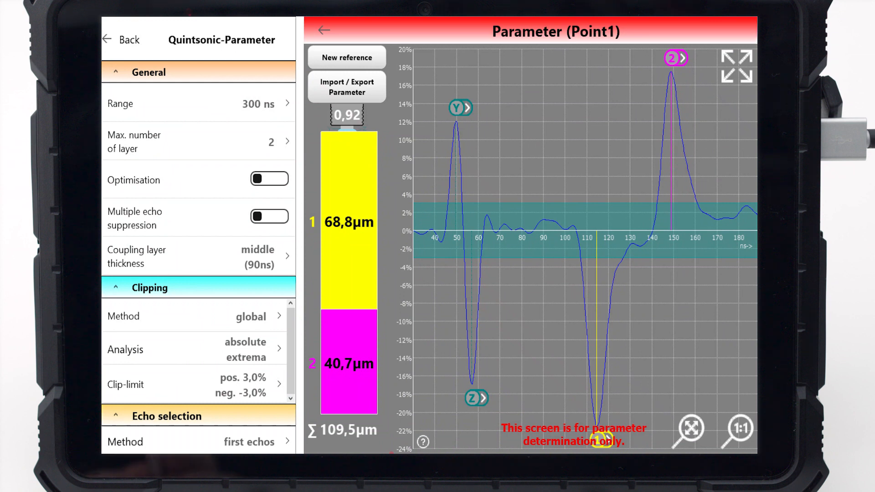
Drag the negative clip limit to -11,0%, then return to the parameter list
left_click(189, 384)
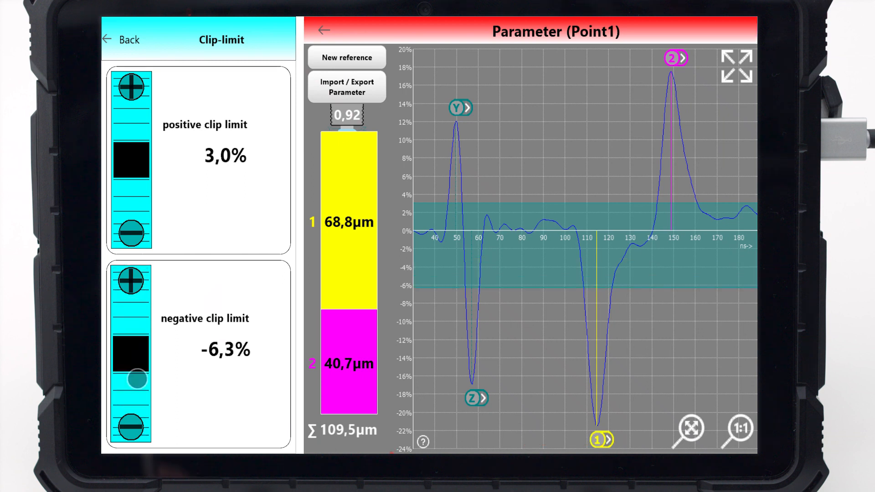
left_click_drag(131, 376, 131, 400)
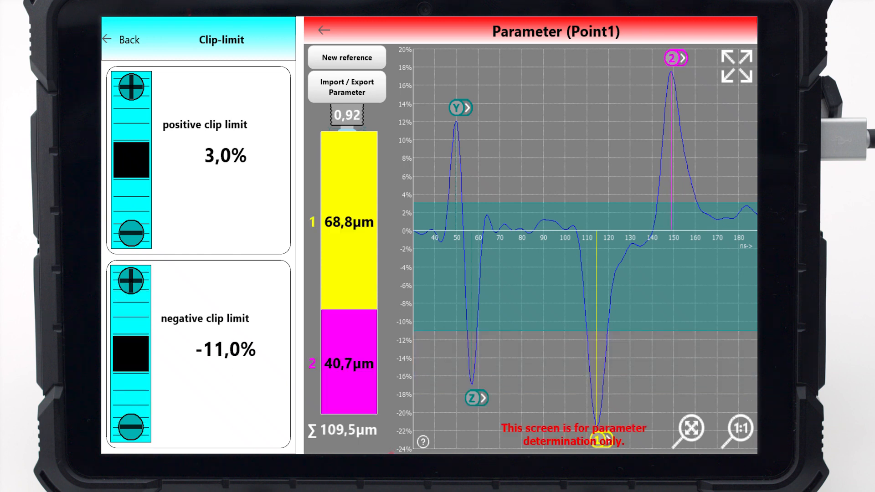
left_click(129, 40)
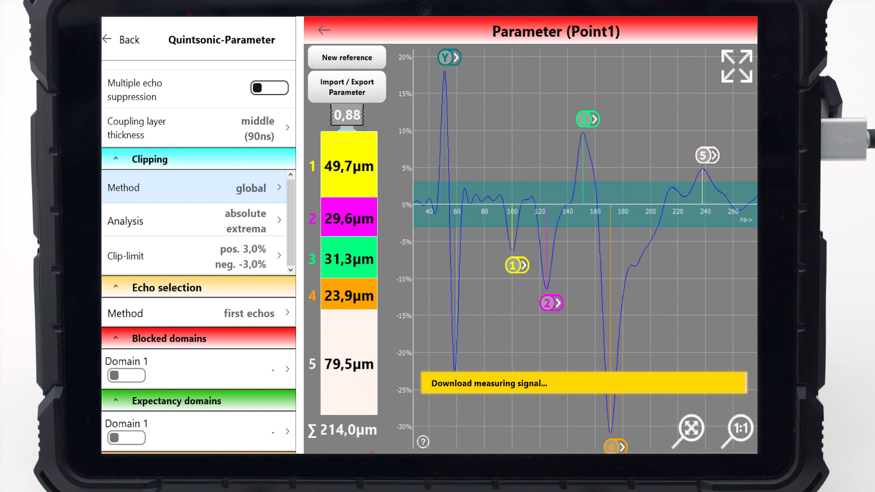
Switch the clipping method to variable, with domain 1 at 20,8 ns and -3,1%
left_click(196, 188)
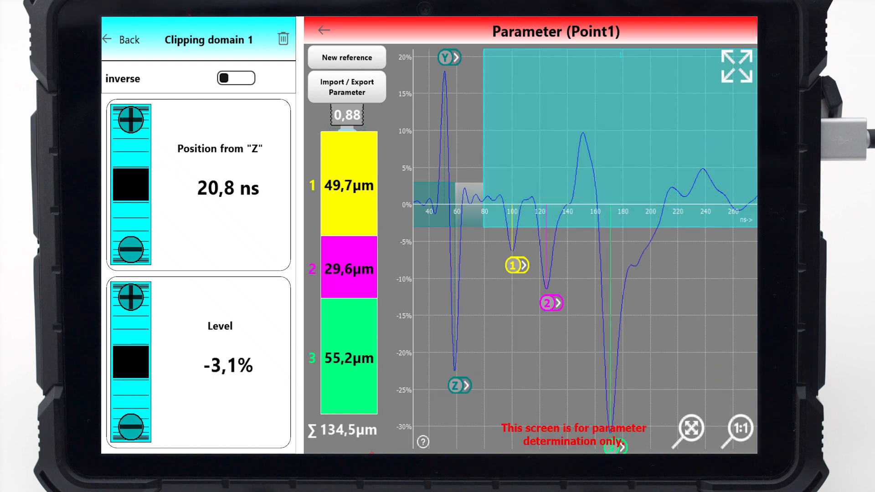
Enable clipping domain 2 at level -5,7% and return to the parameter list
left_click(124, 40)
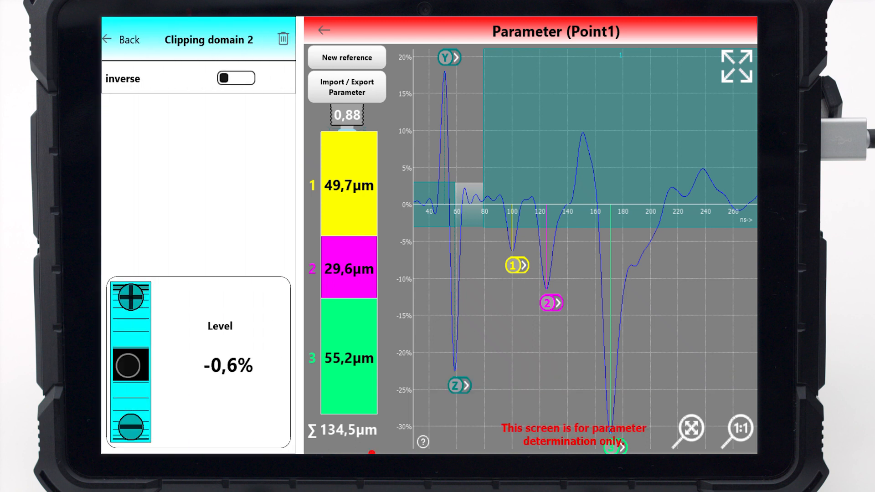
left_click(128, 39)
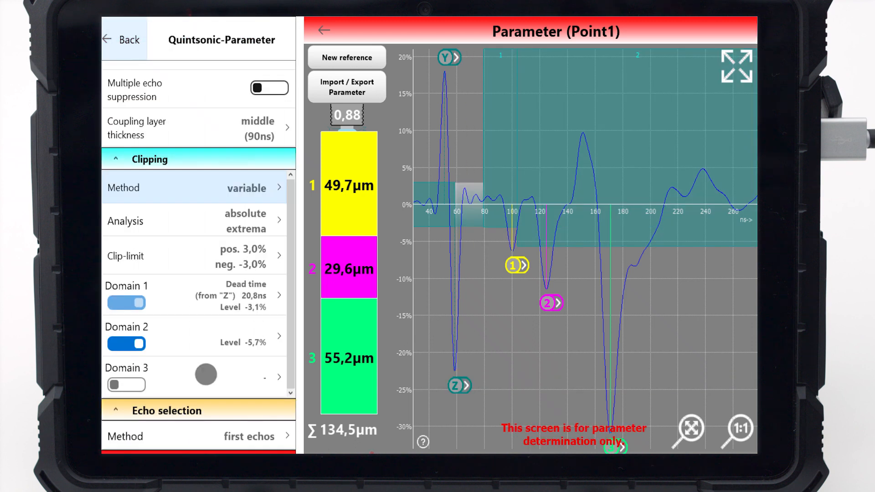